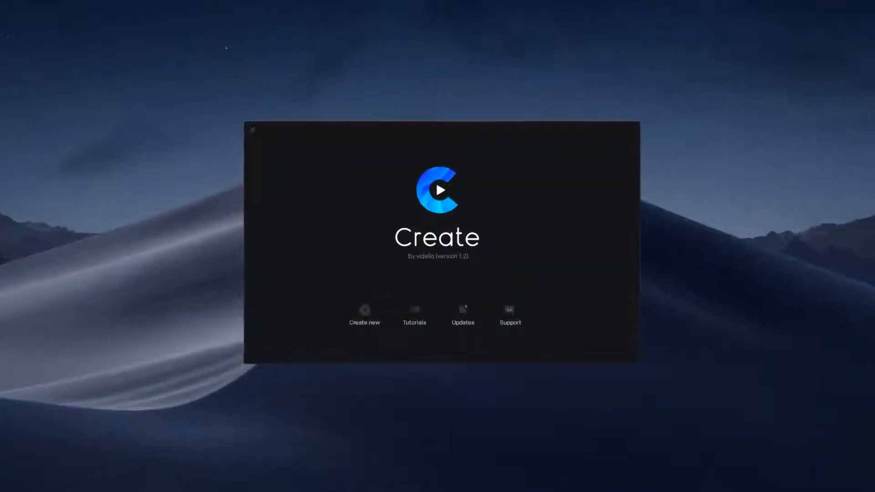
Step: Start a new video project from the Create welcome screen
left_click(364, 315)
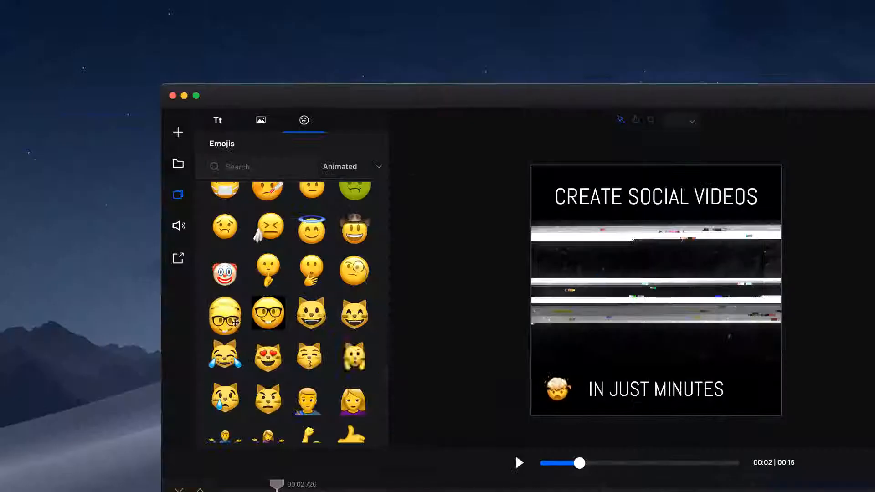
Step: Place the nerd-face emoji with glasses from the Emojis library onto the canvas
left_click(225, 312)
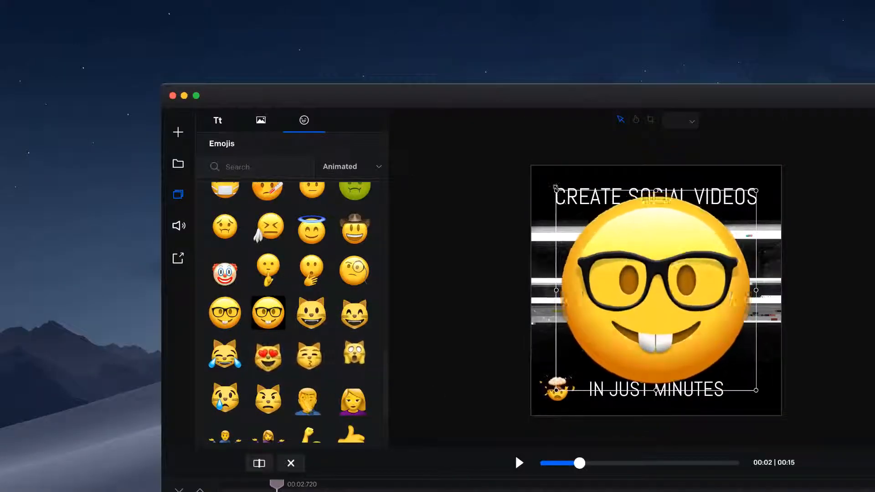
left_click(216, 121)
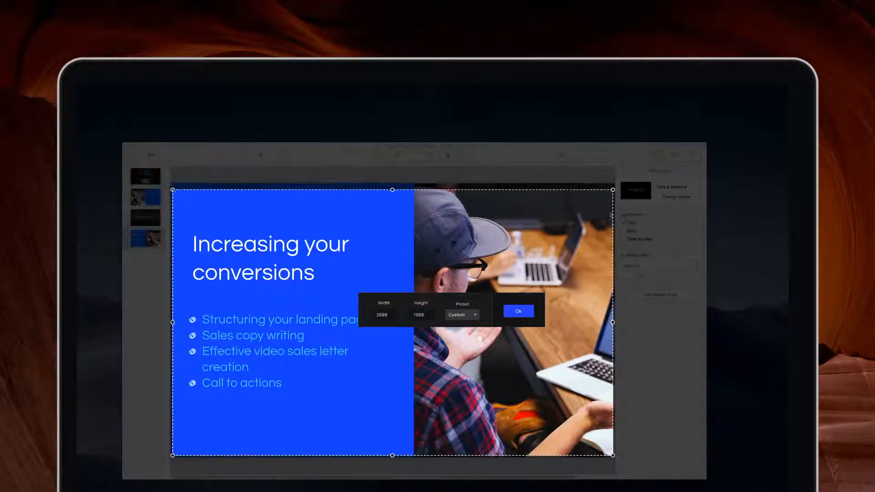
Step: Confirm the capture region drawn around the presentation slide as the recording area
left_click(518, 310)
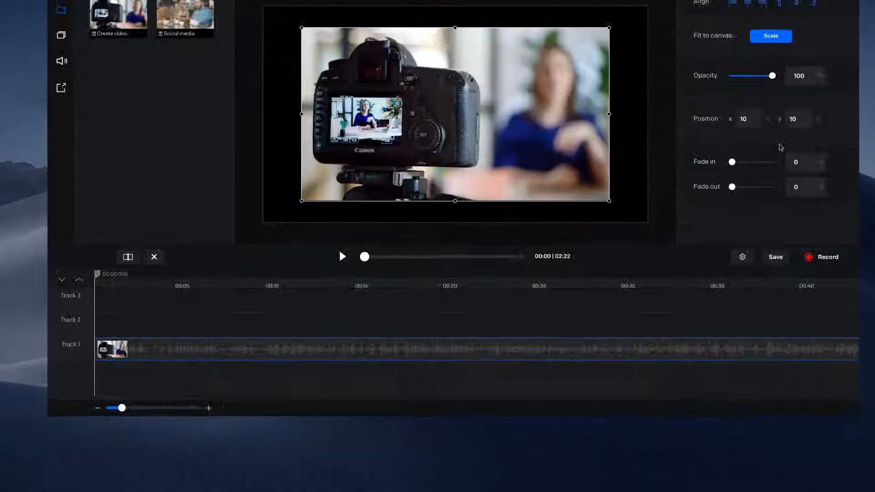
Step: Choose a widescreen resolution preset and scale the café clip to fill the canvas
left_click(770, 35)
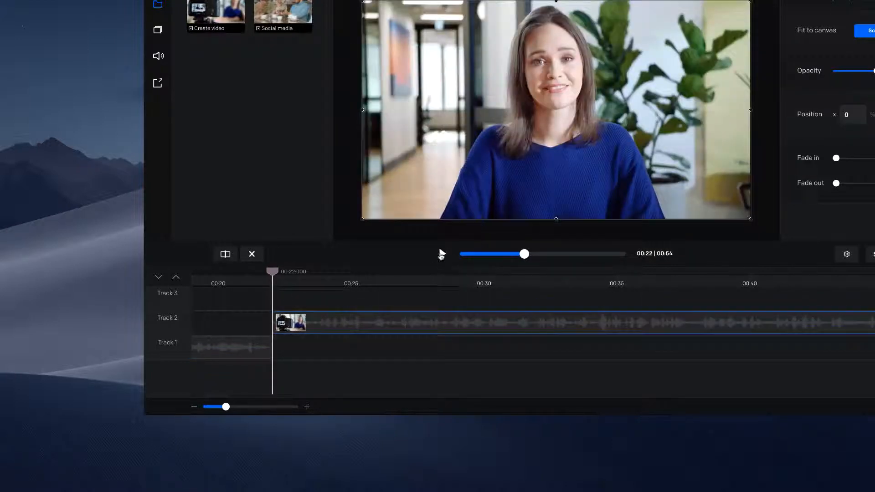
left_click(441, 254)
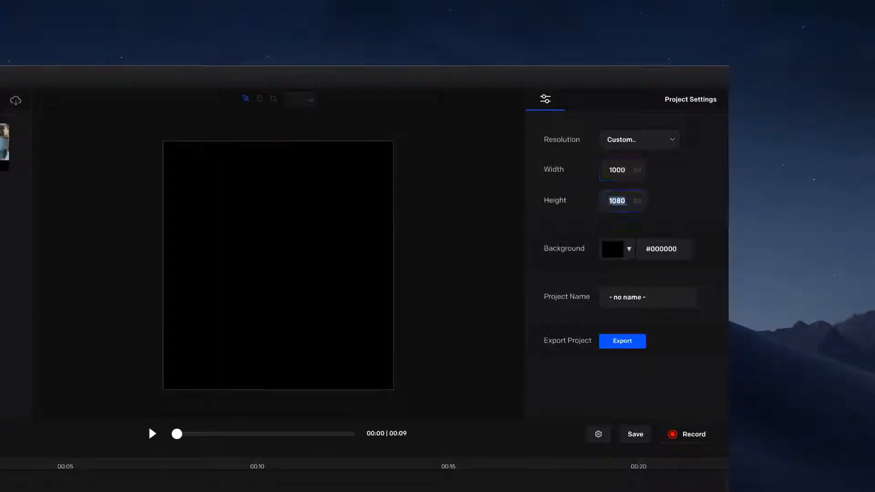
left_click(638, 139)
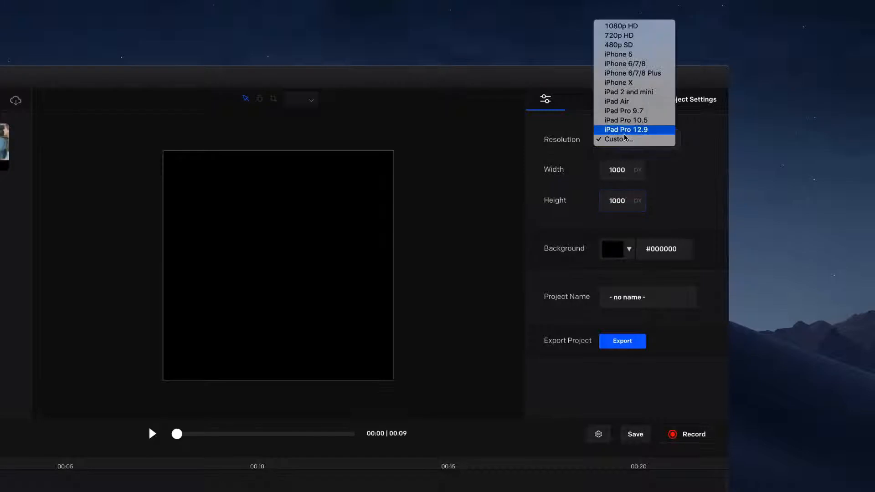
mouse_move(618, 54)
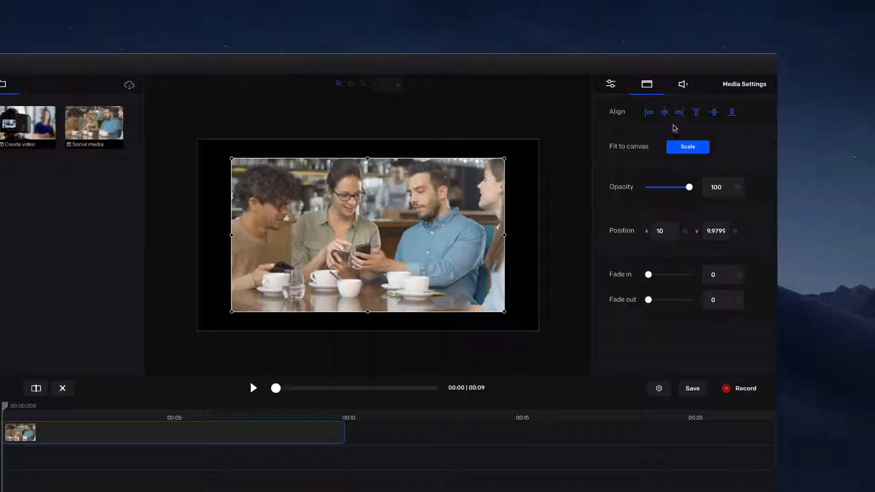
left_click(687, 147)
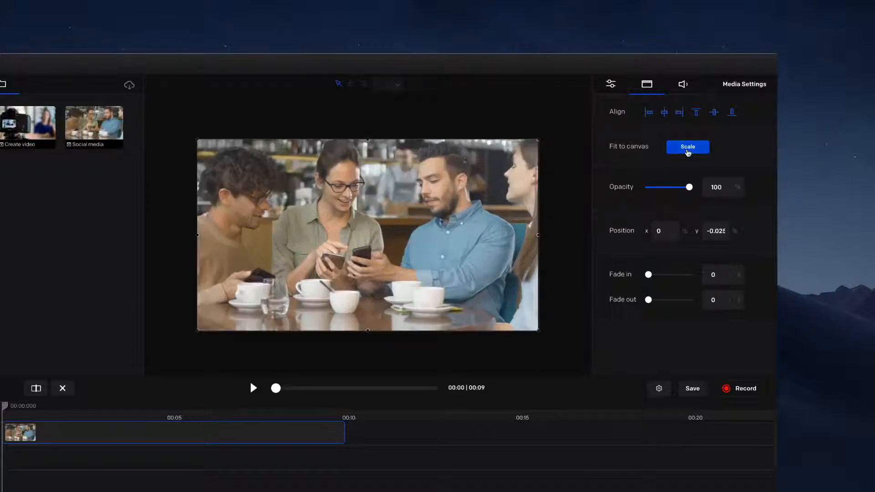